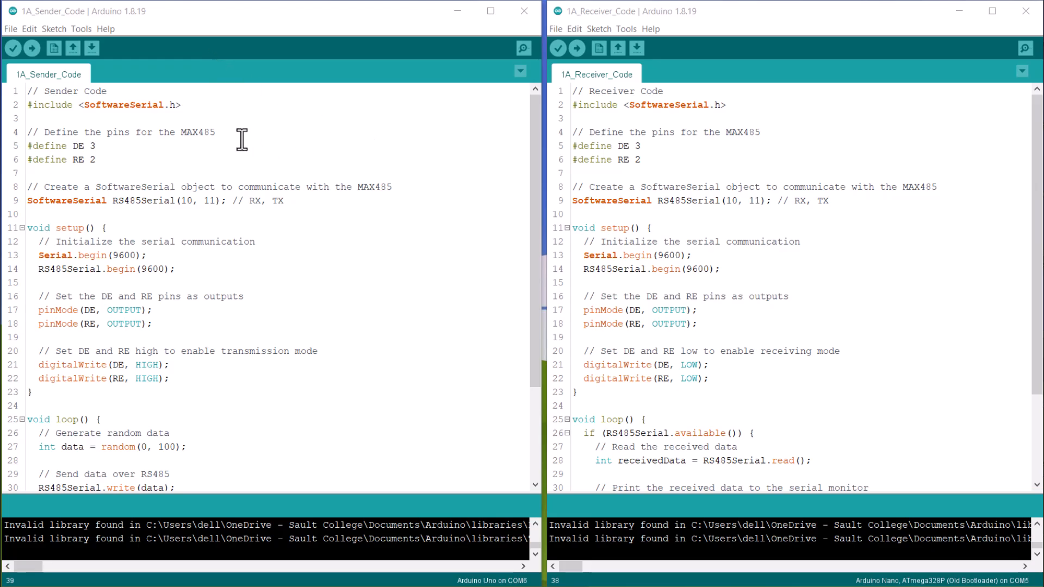
# Highlight and review the two Serial begin lines in the sketch's setup
pyautogui.doubleClick(123, 105)
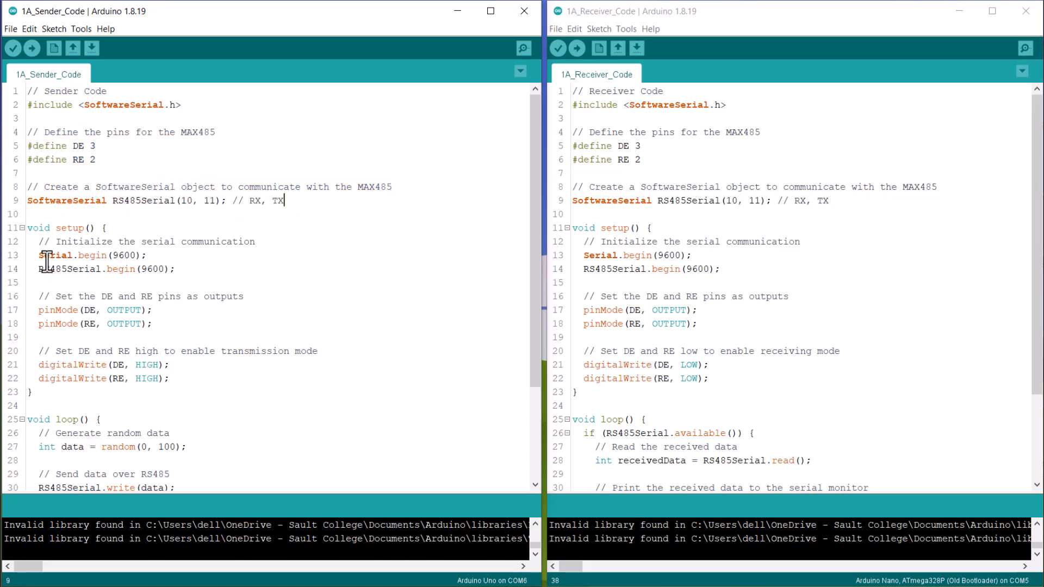
pyautogui.moveTo(41, 255); pyautogui.dragTo(113, 269)
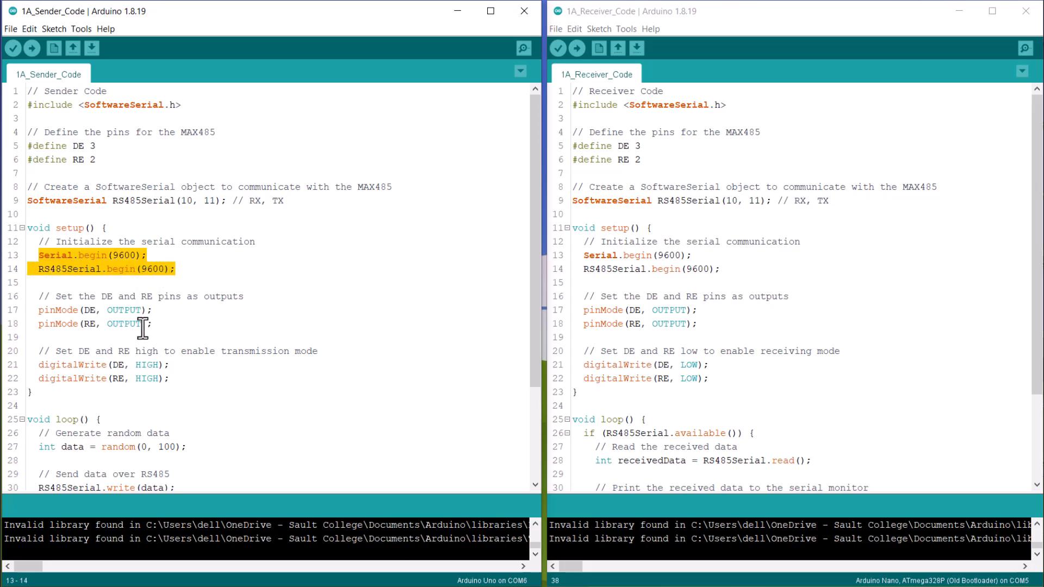
pyautogui.click(151, 323)
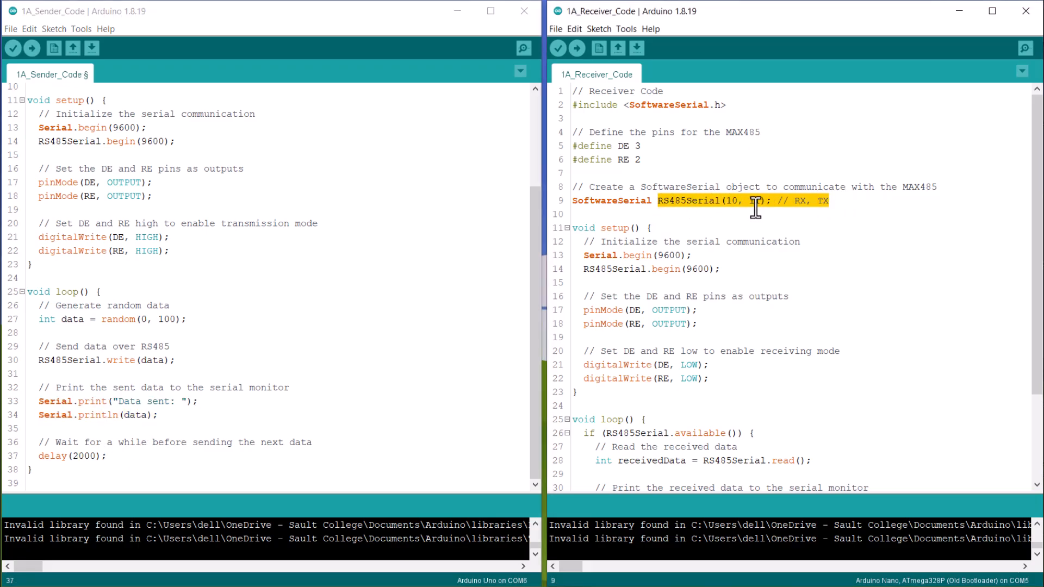
# Highlight and review the loop block that reads incoming RS485 data
pyautogui.scroll(-3)
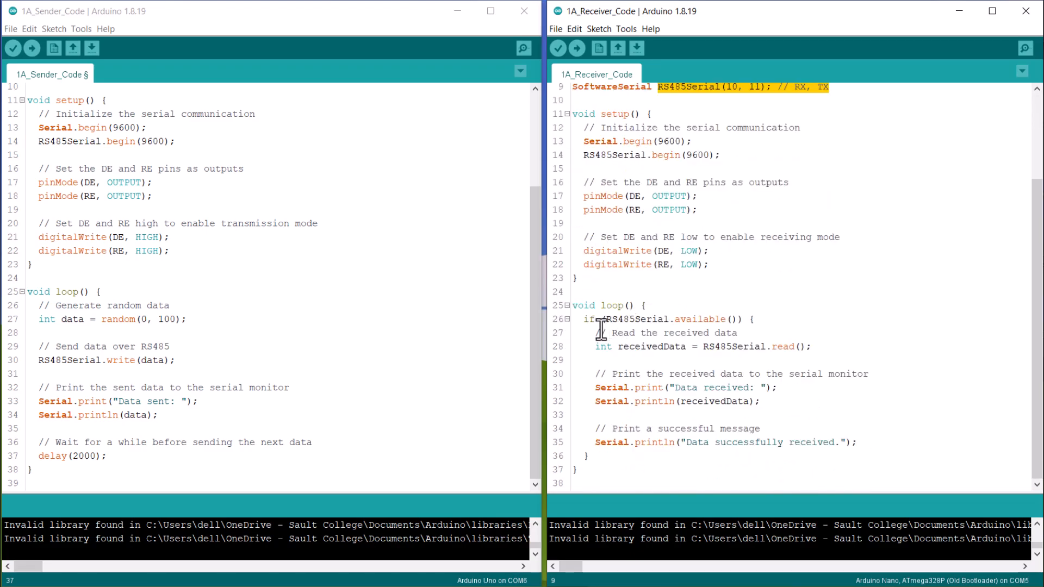
pyautogui.click(590, 319)
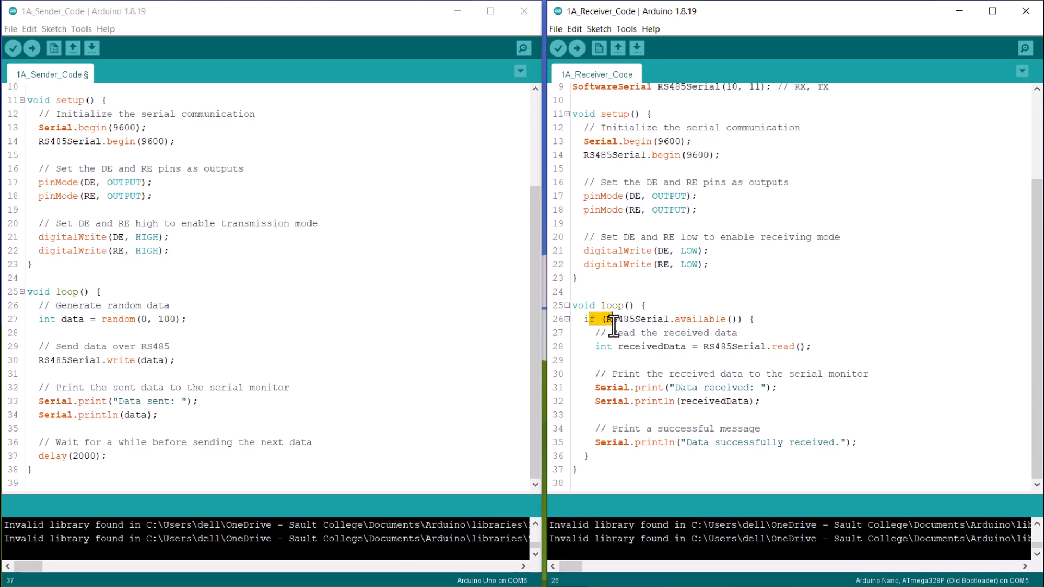
pyautogui.moveTo(612, 318); pyautogui.dragTo(808, 346)
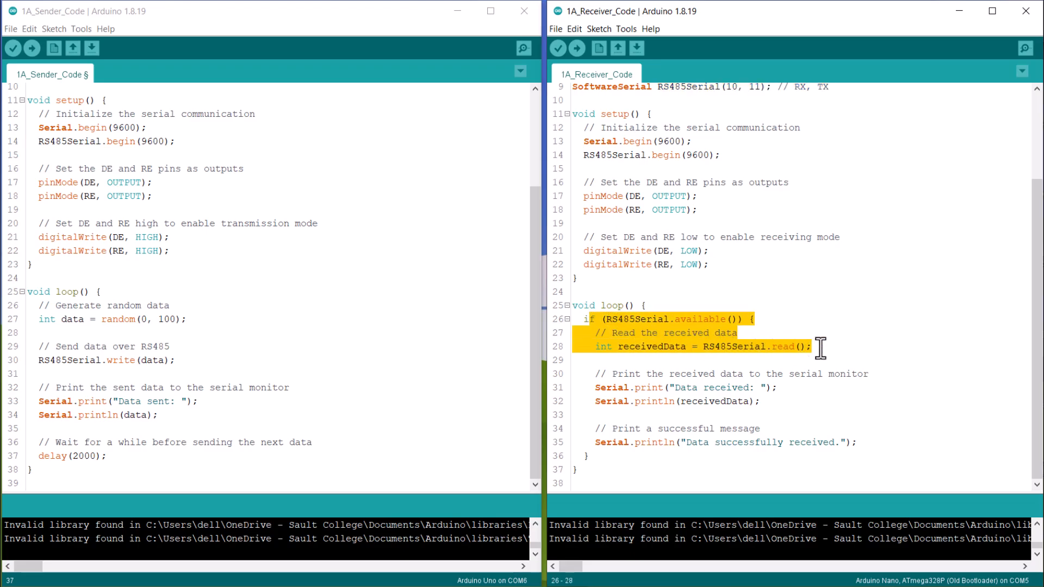
pyautogui.click(594, 372)
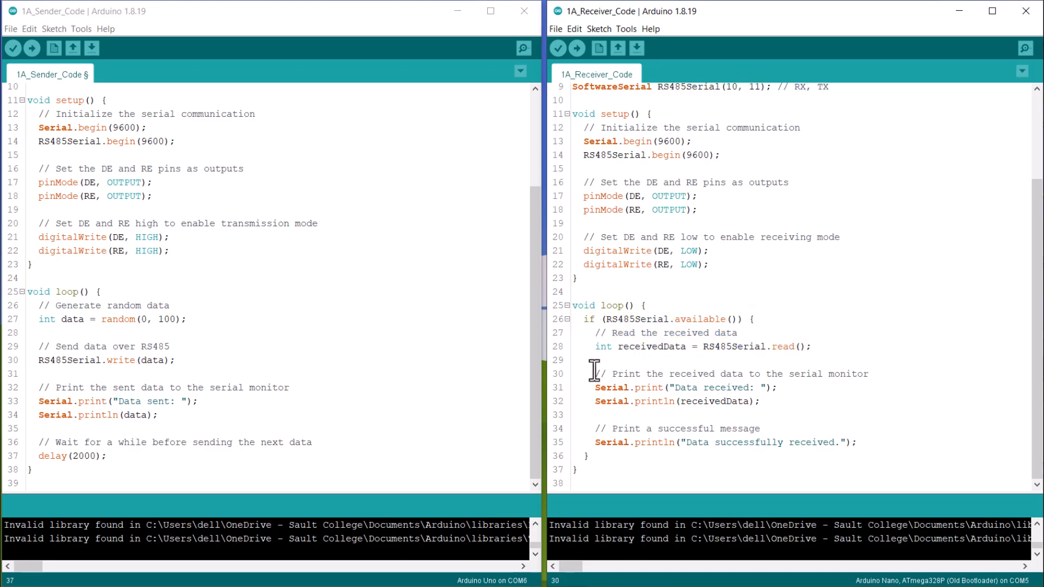
pyautogui.click(758, 401)
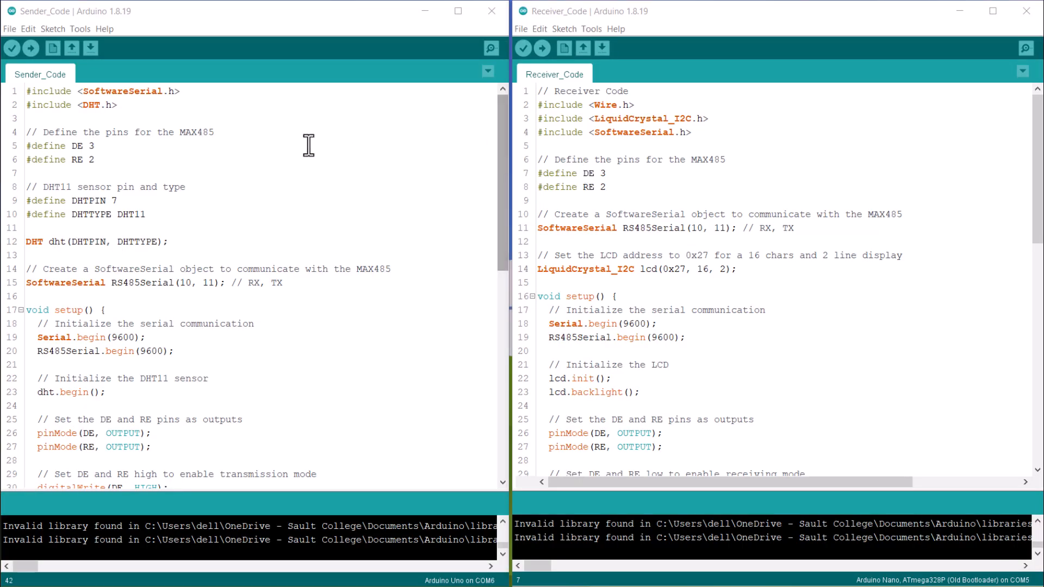
pyautogui.moveTo(346, 161)
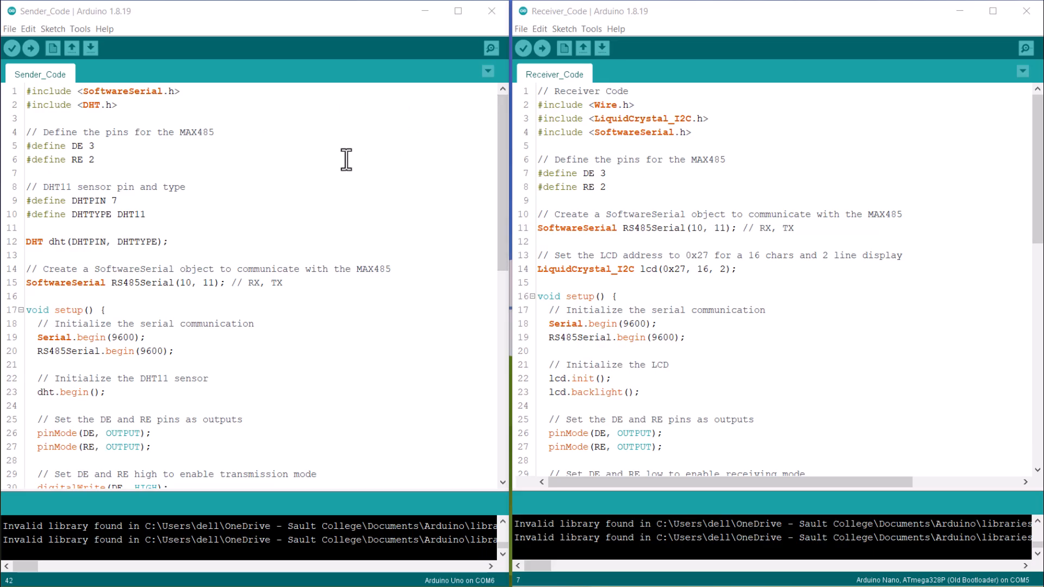
pyautogui.scroll(-3)
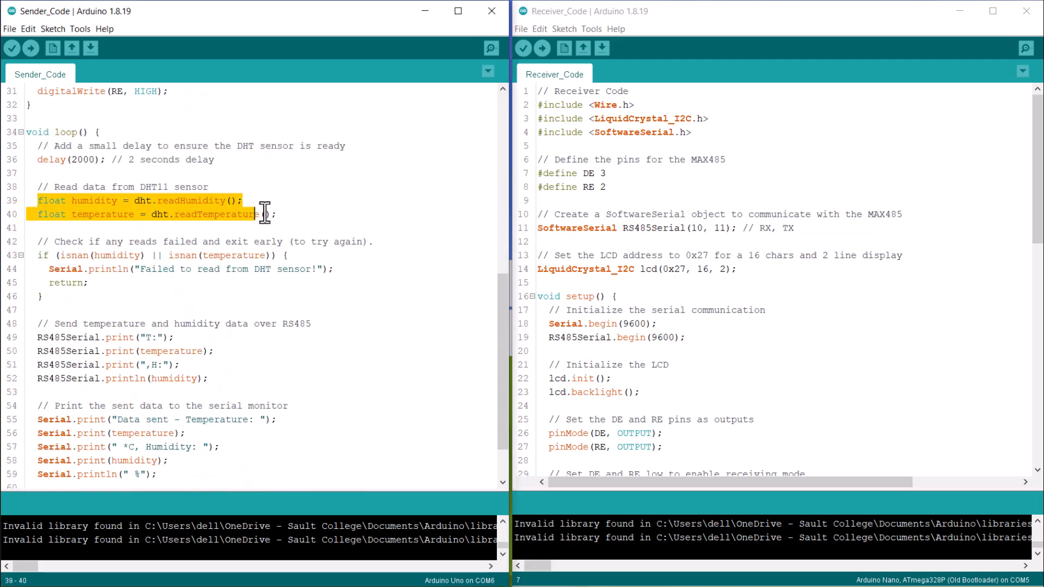
pyautogui.scroll(-3)
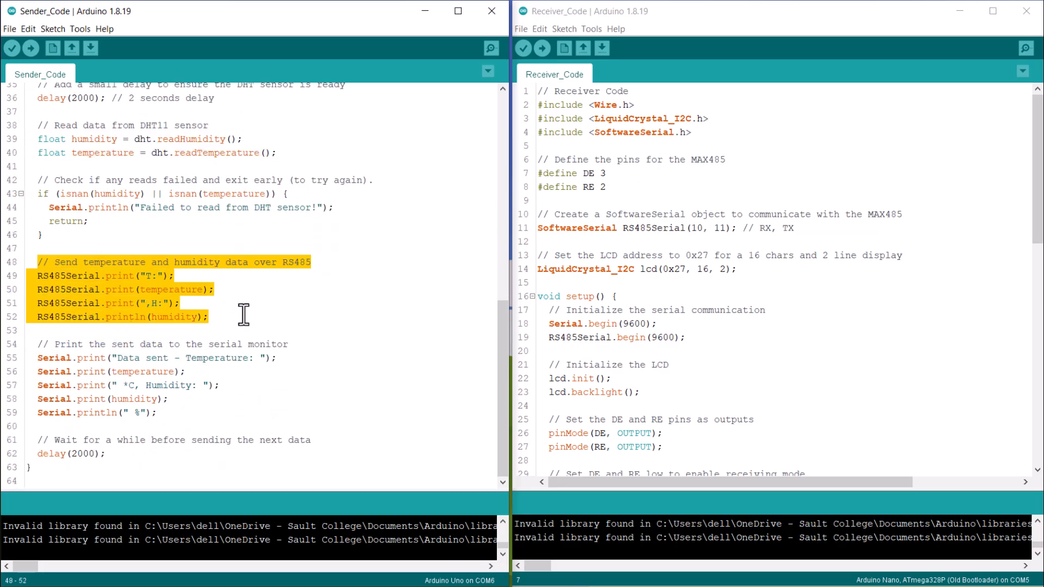
pyautogui.click(181, 303)
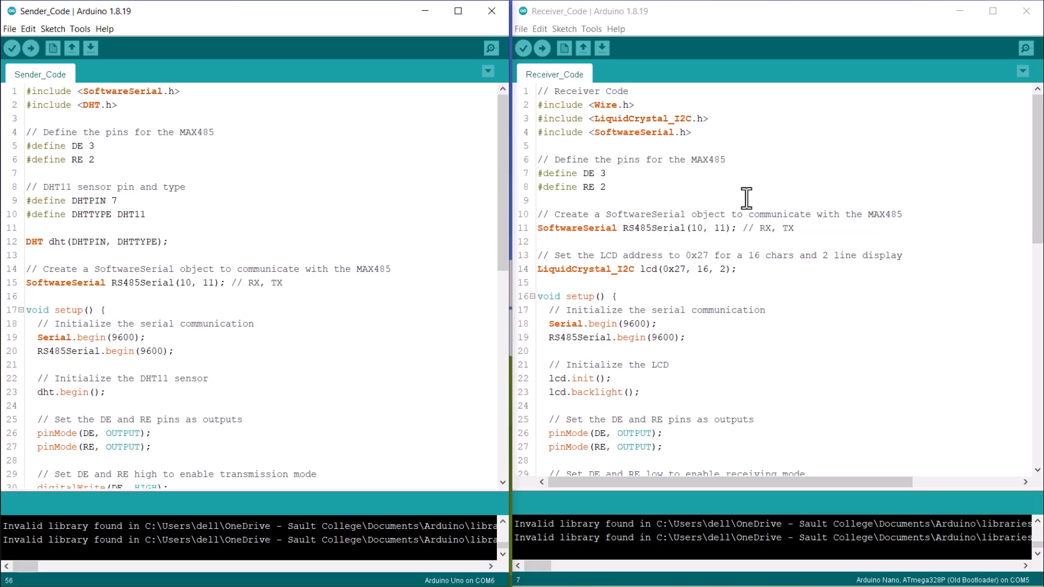
pyautogui.scroll(-3)
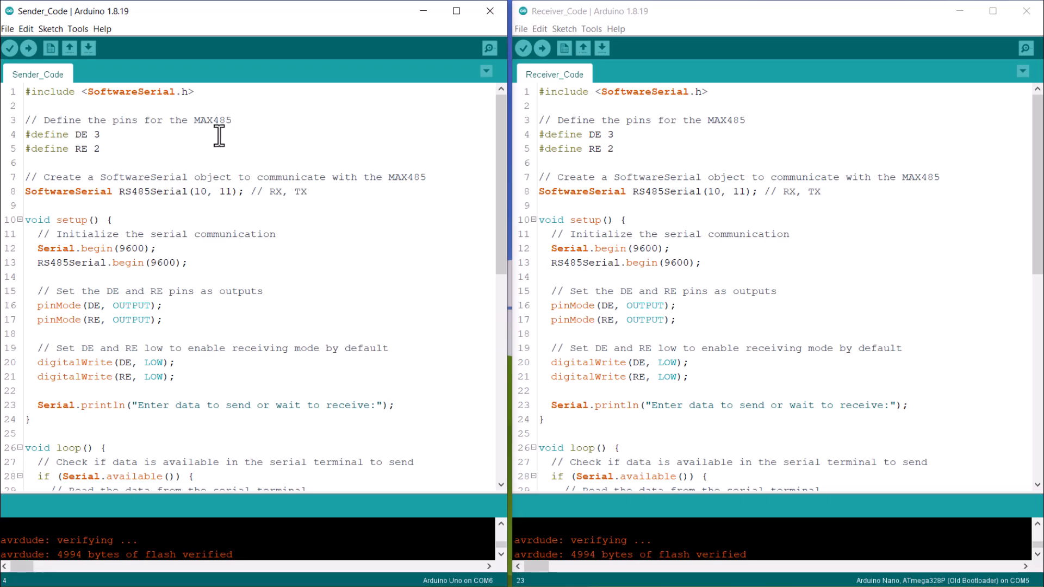
# Review Sender_Code's loop send and receive-mode lines, then open the COM6 serial monitor
pyautogui.scroll(-3)
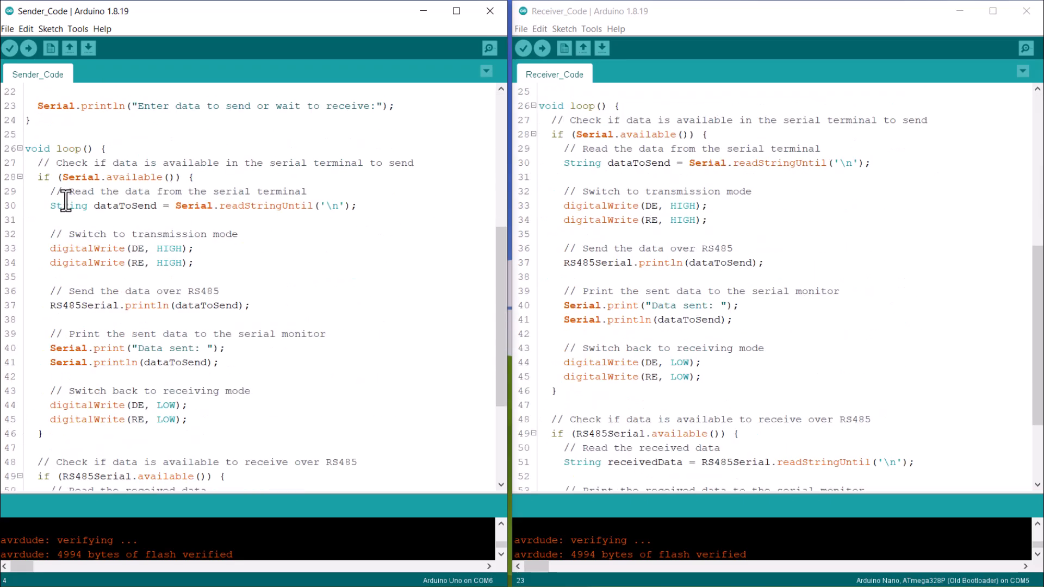
pyautogui.moveTo(66, 174); pyautogui.dragTo(347, 204)
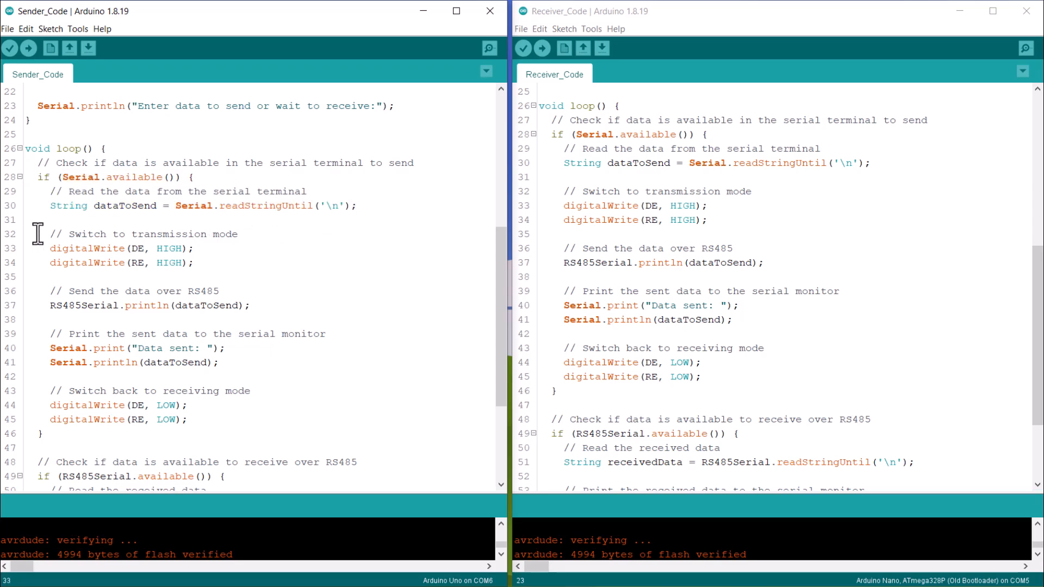
pyautogui.moveTo(50, 234); pyautogui.dragTo(193, 262)
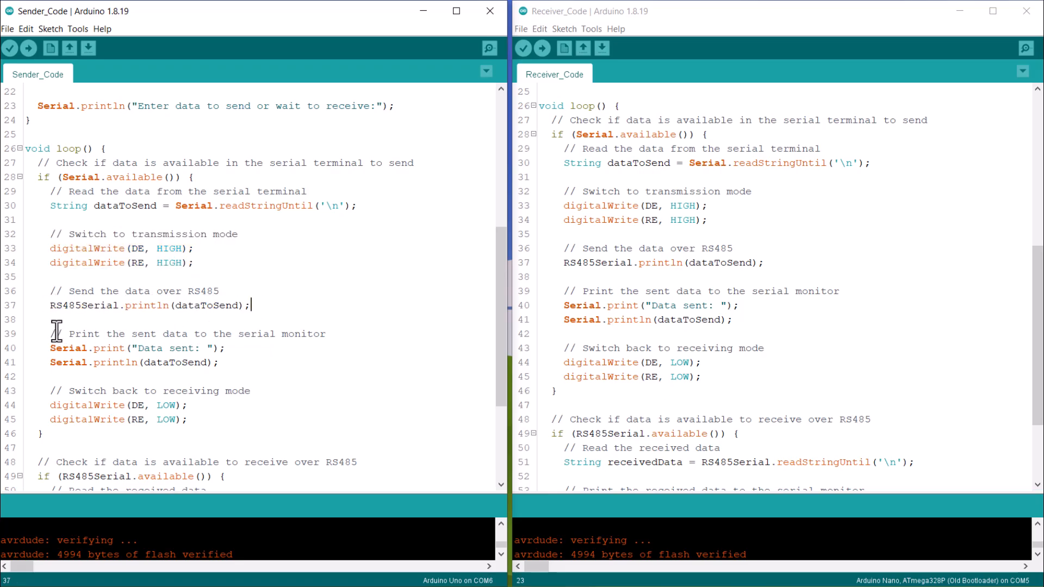
pyautogui.moveTo(50, 333); pyautogui.dragTo(220, 362)
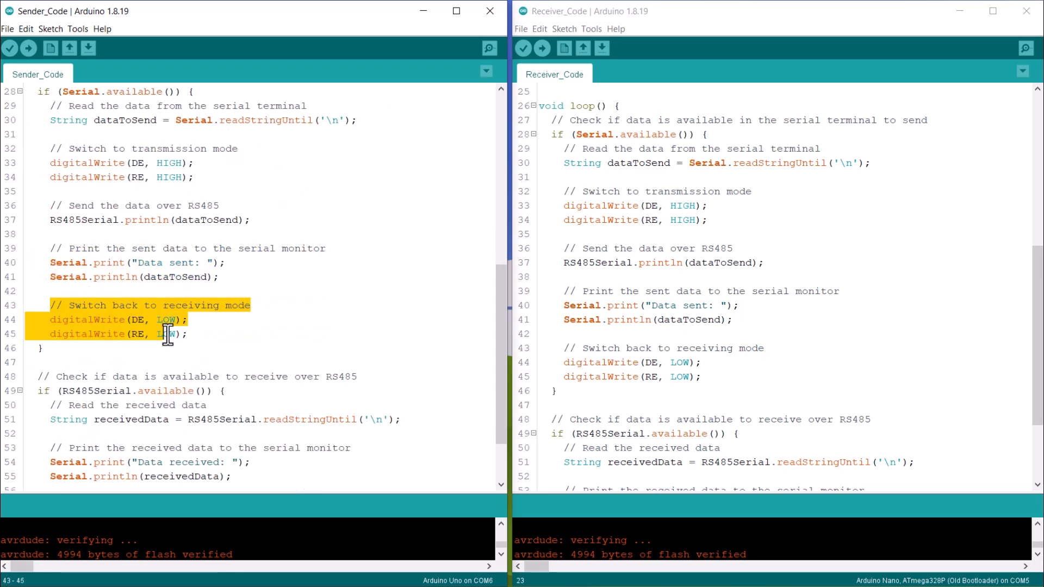
pyautogui.click(189, 320)
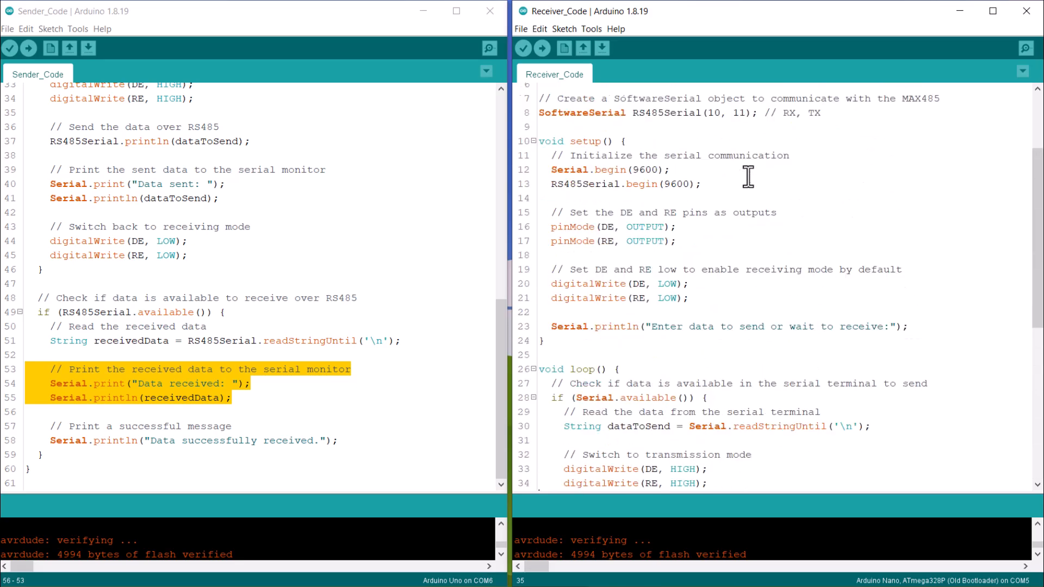
pyautogui.click(489, 48)
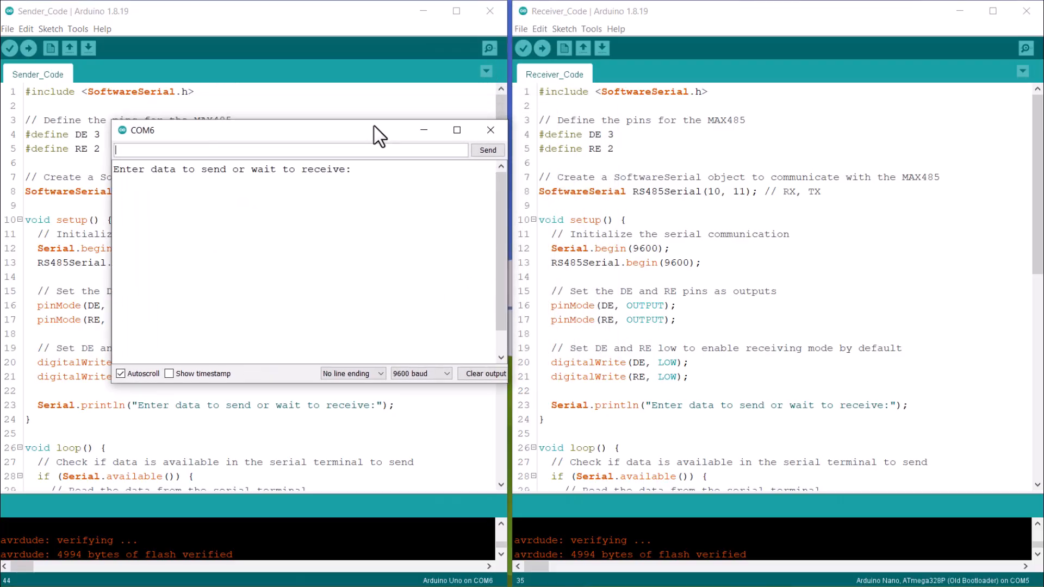
# Open the COM5 serial monitor and send 'Hey Baby' from the sender board
pyautogui.click(1024, 47)
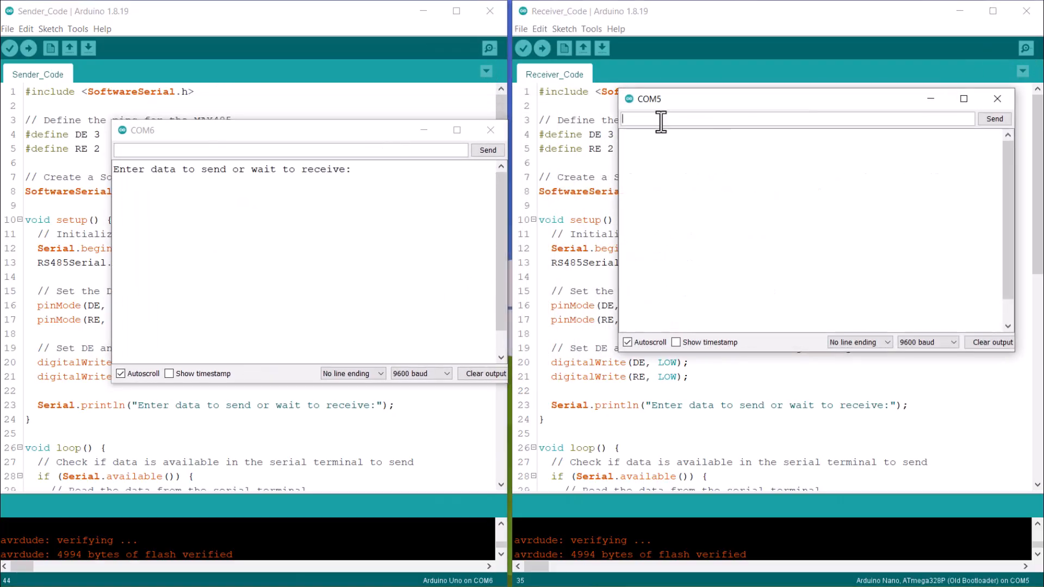
pyautogui.write('He')
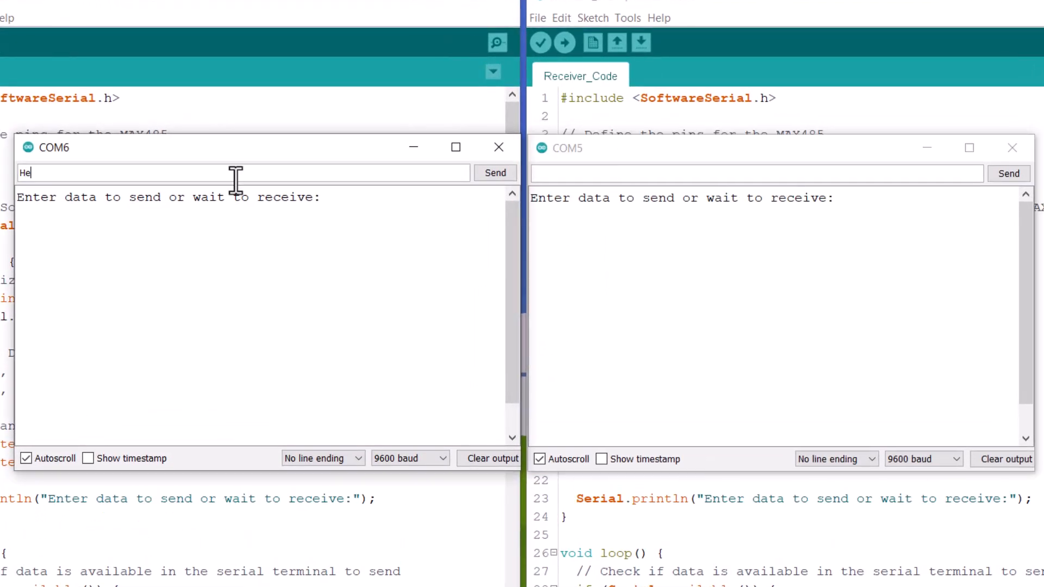
pyautogui.click(494, 173)
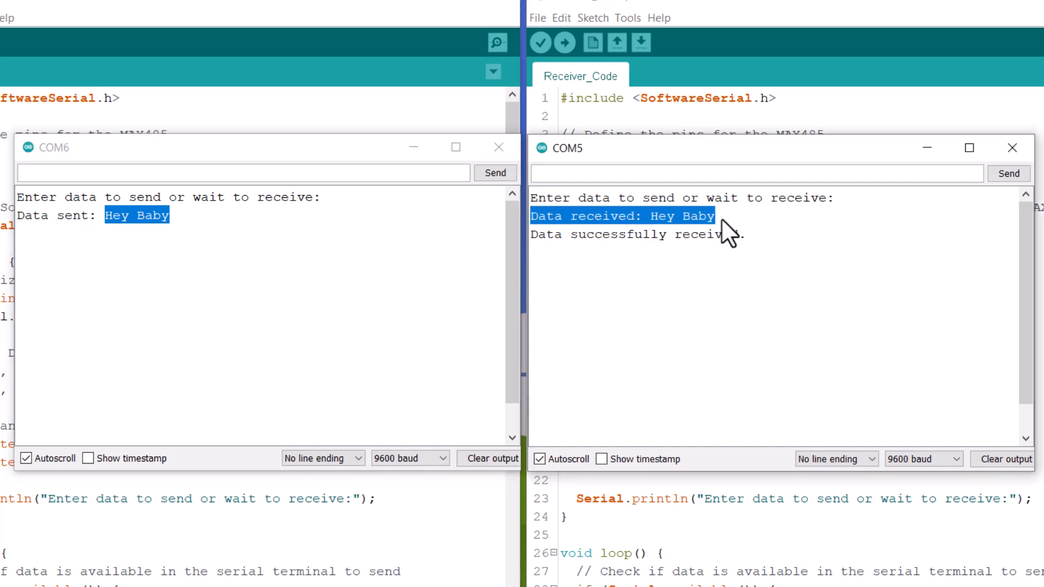
# Reply 'How are you' from the receiver board, then send 'I love' from the sender
pyautogui.click(755, 172)
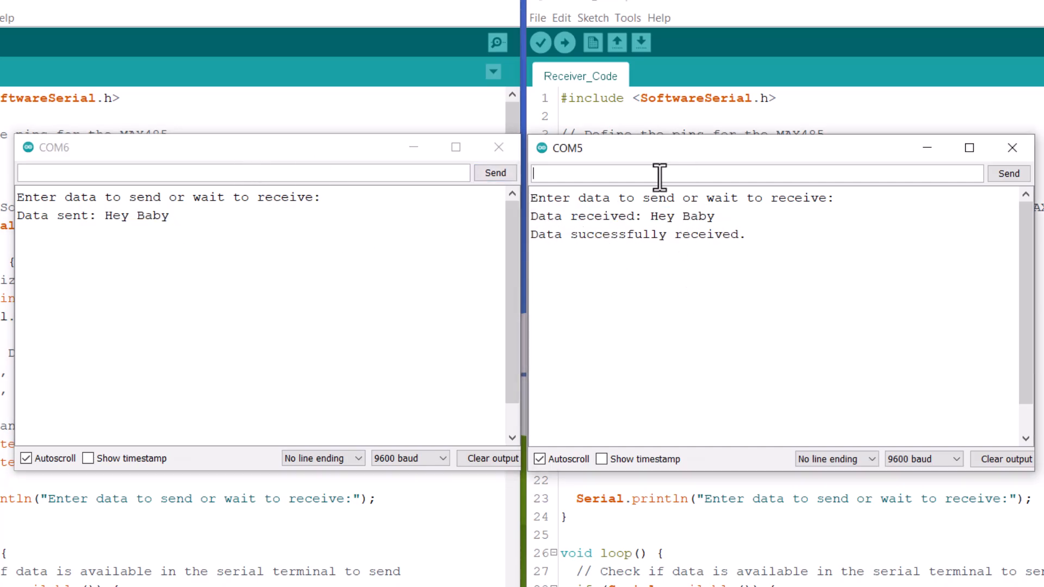
pyautogui.write('How are you')
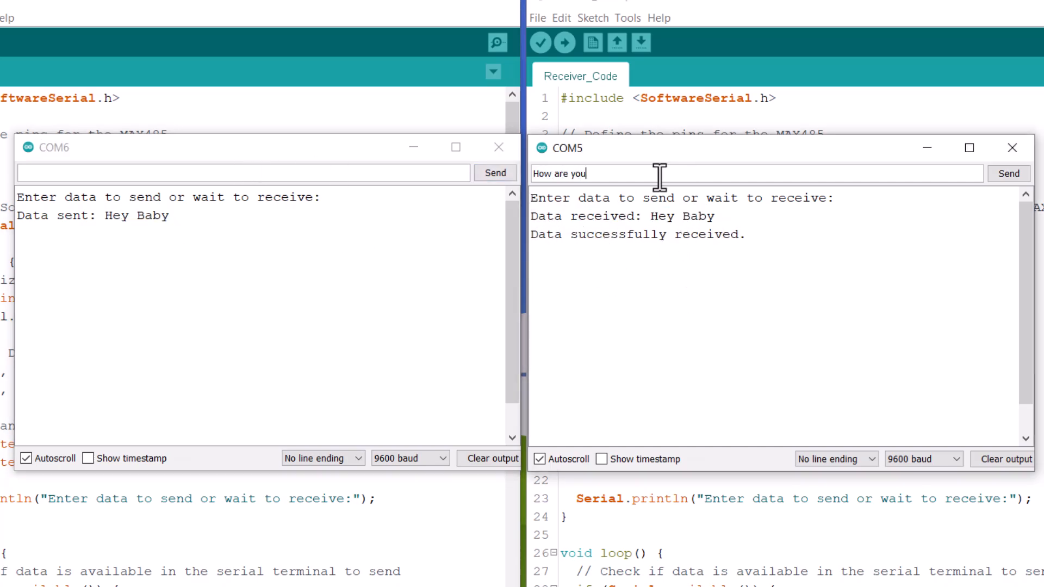
pyautogui.click(1007, 173)
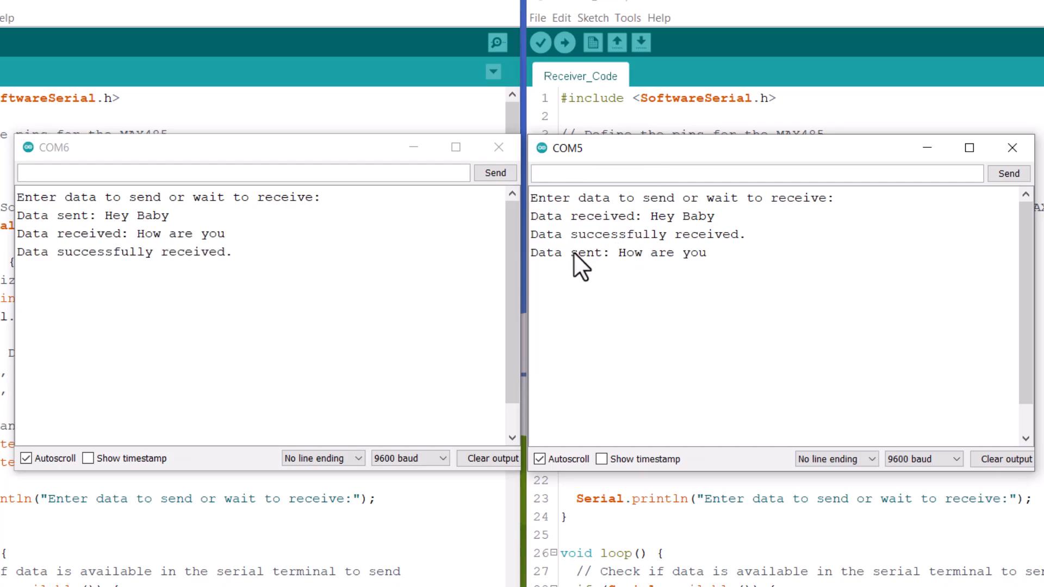
pyautogui.write('I love')
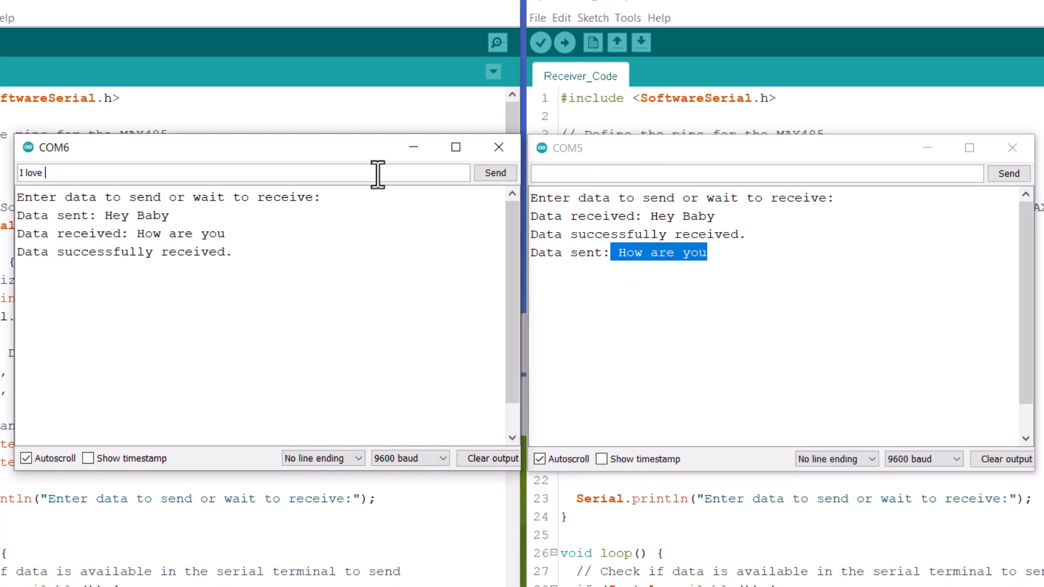
pyautogui.click(494, 172)
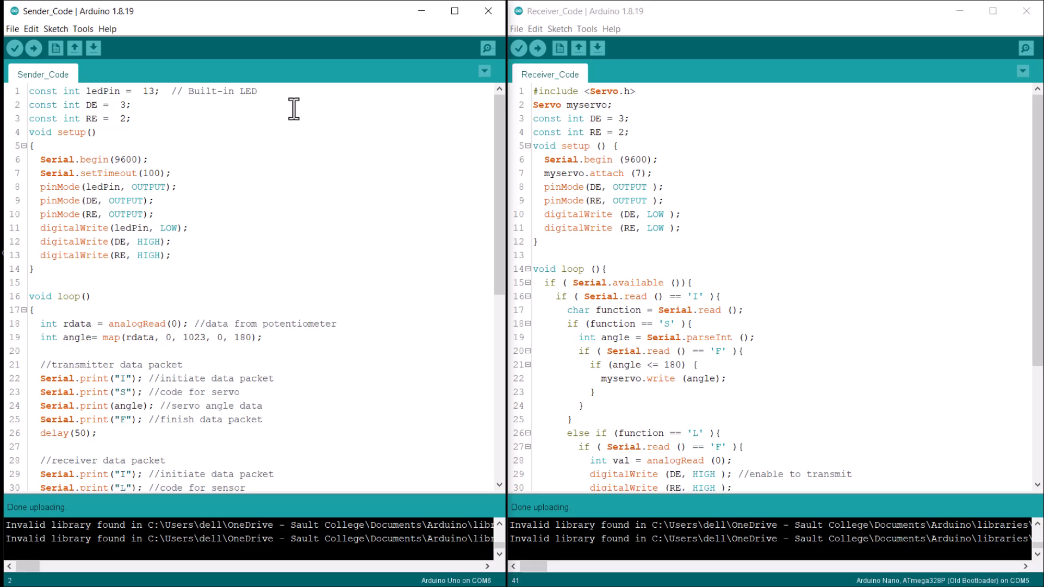
pyautogui.scroll(-3)
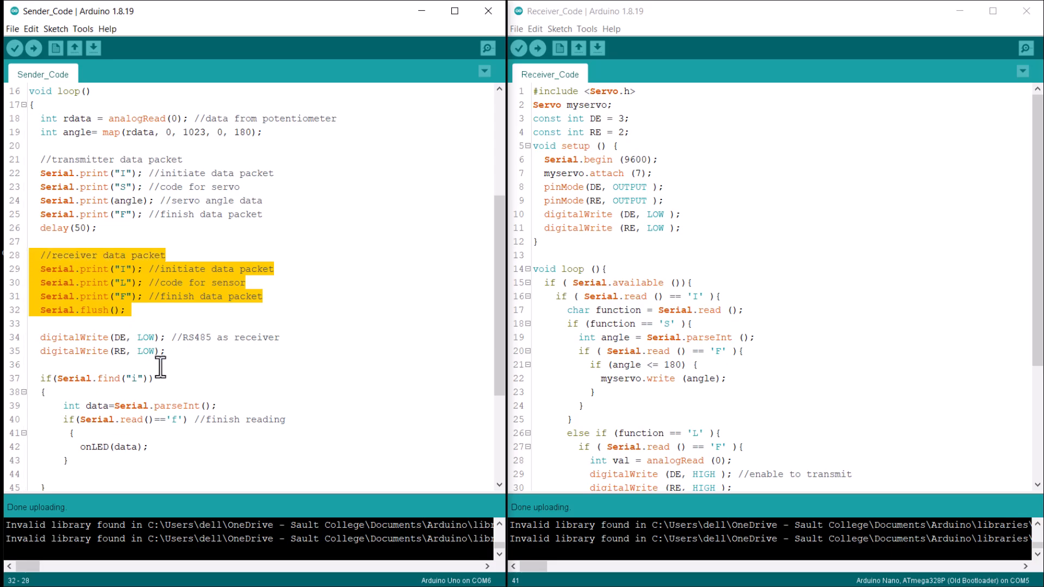
pyautogui.scroll(-3)
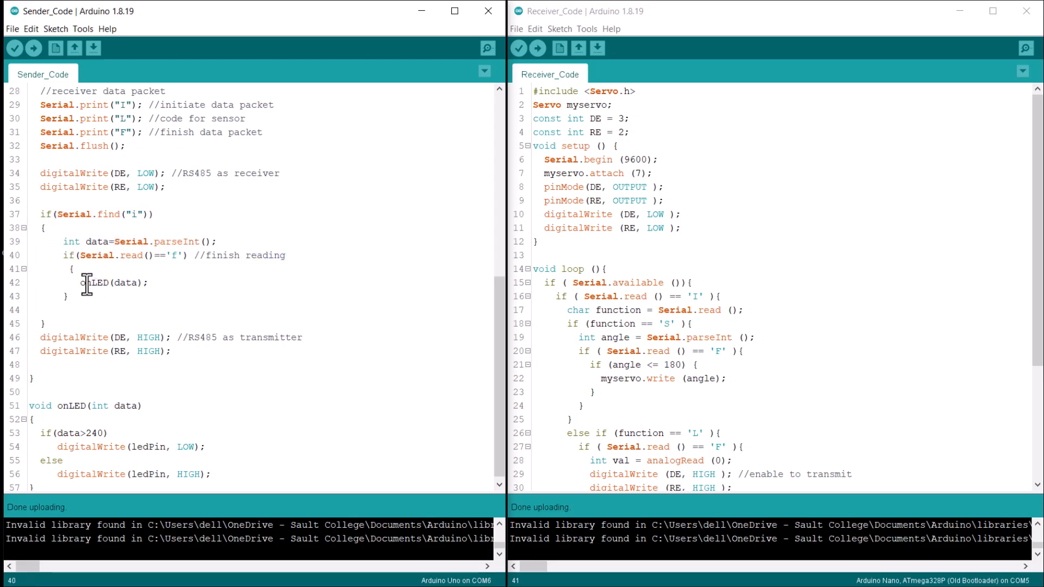
pyautogui.doubleClick(97, 282)
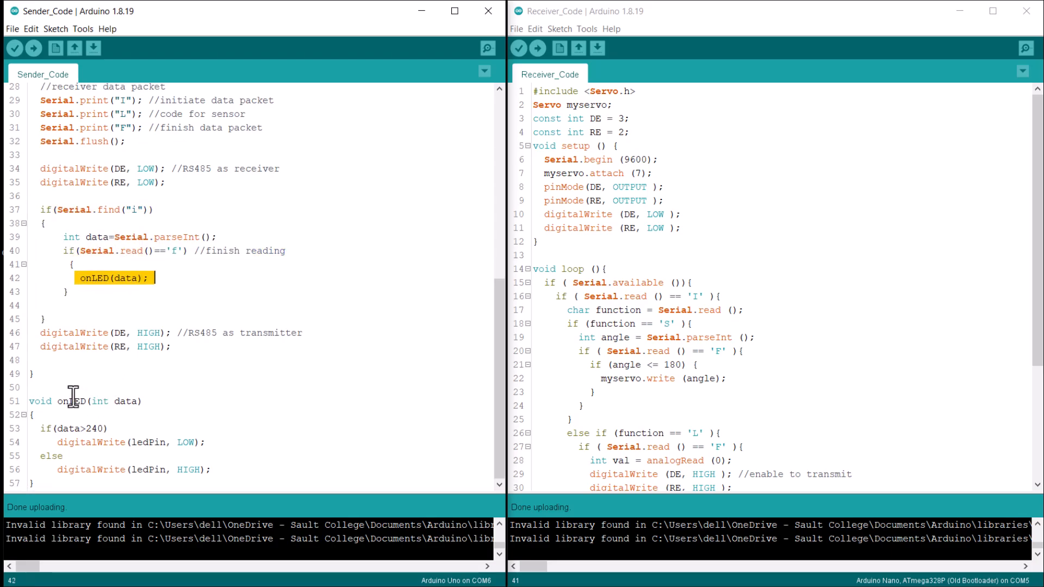
pyautogui.doubleClick(74, 401)
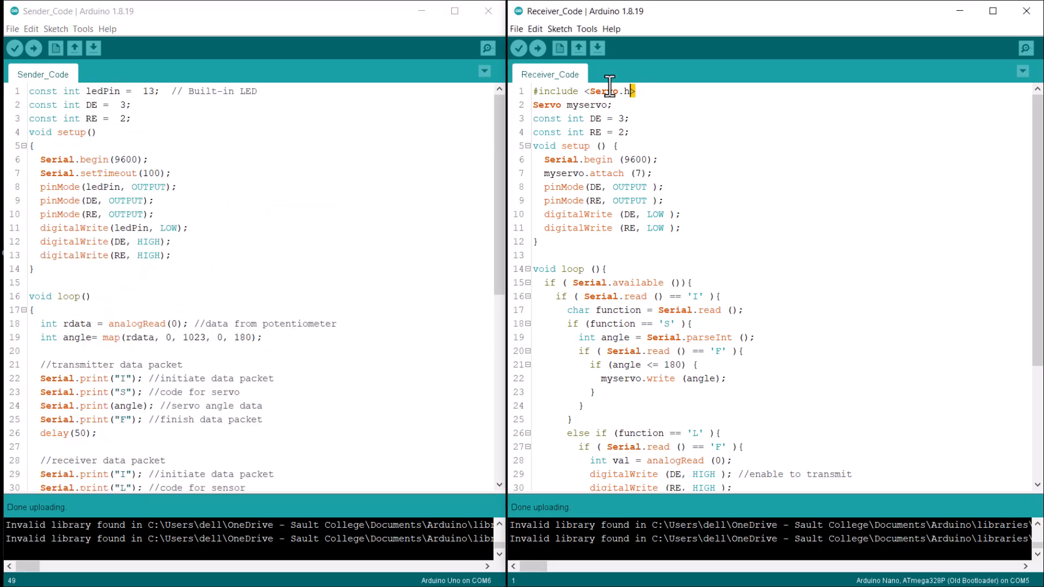
pyautogui.tripleClick(583, 91)
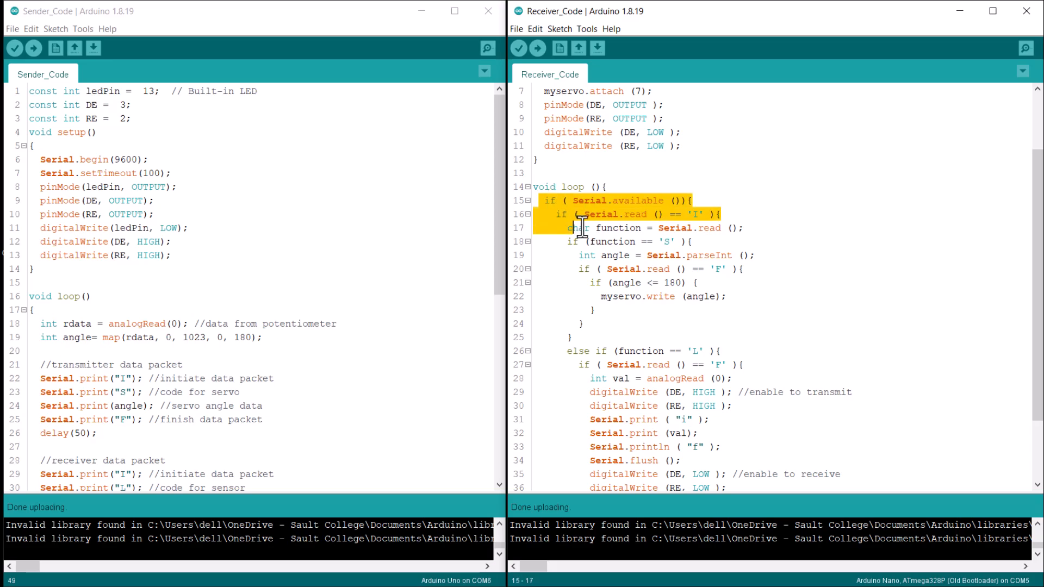
pyautogui.moveTo(569, 228); pyautogui.dragTo(692, 241)
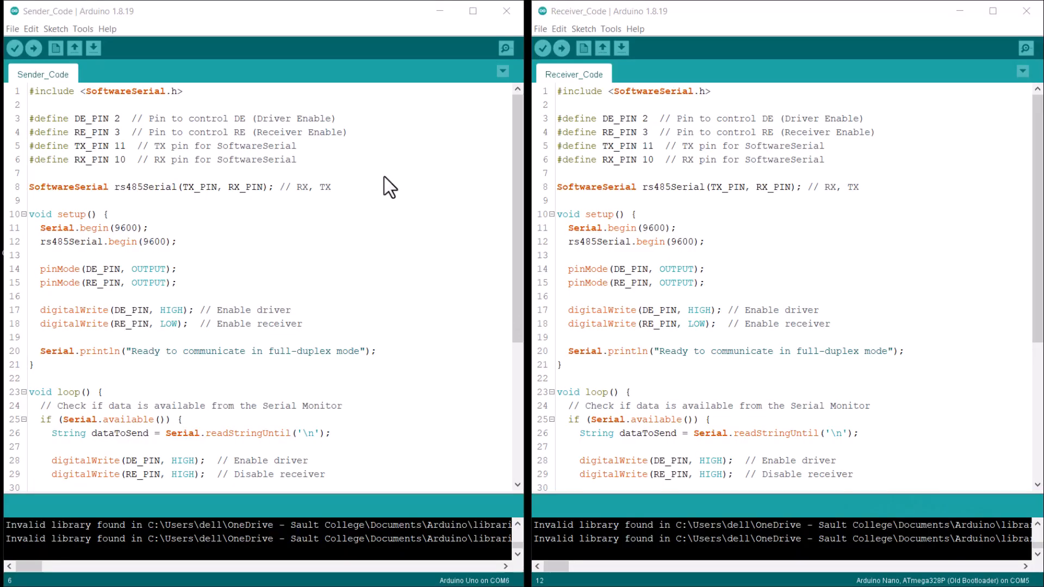
pyautogui.moveTo(263, 126)
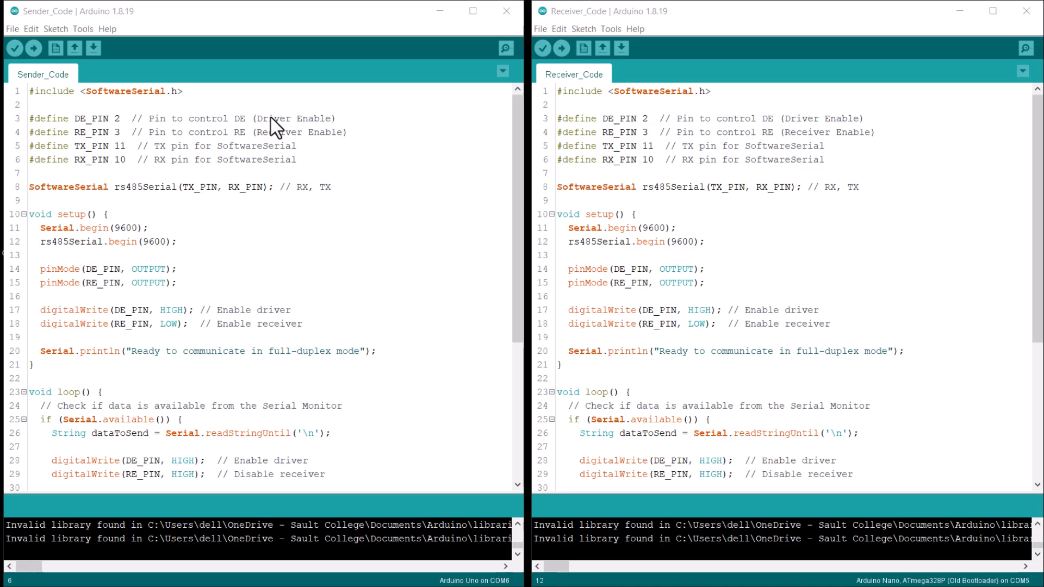
pyautogui.moveTo(300, 117)
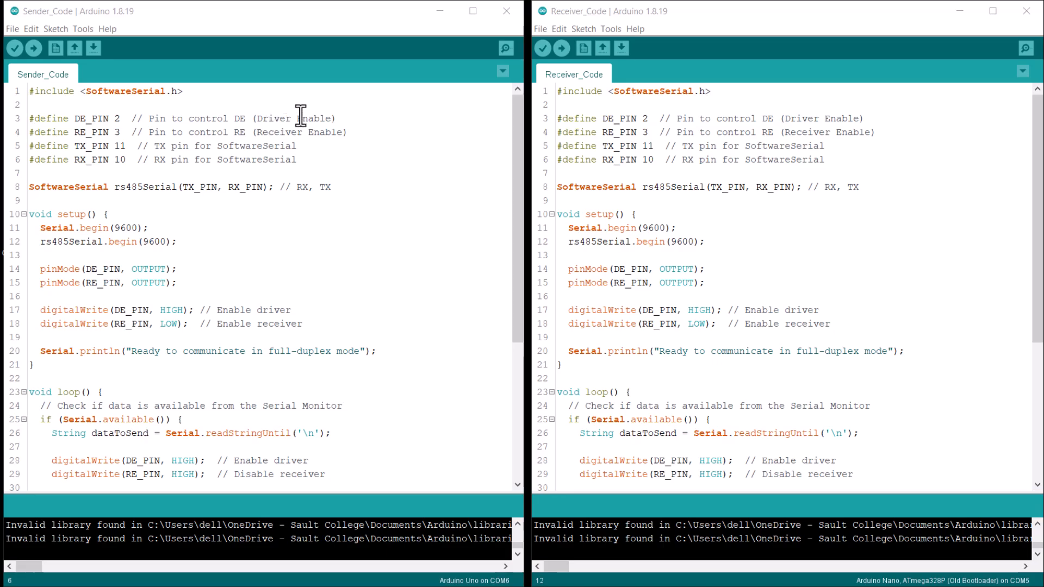
pyautogui.moveTo(330, 178)
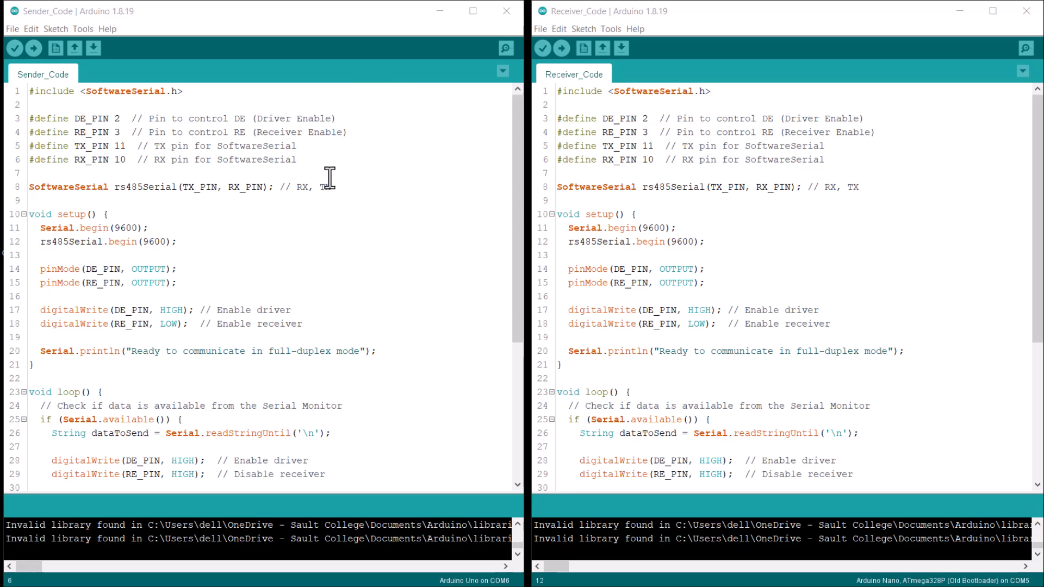
pyautogui.moveTo(326, 176)
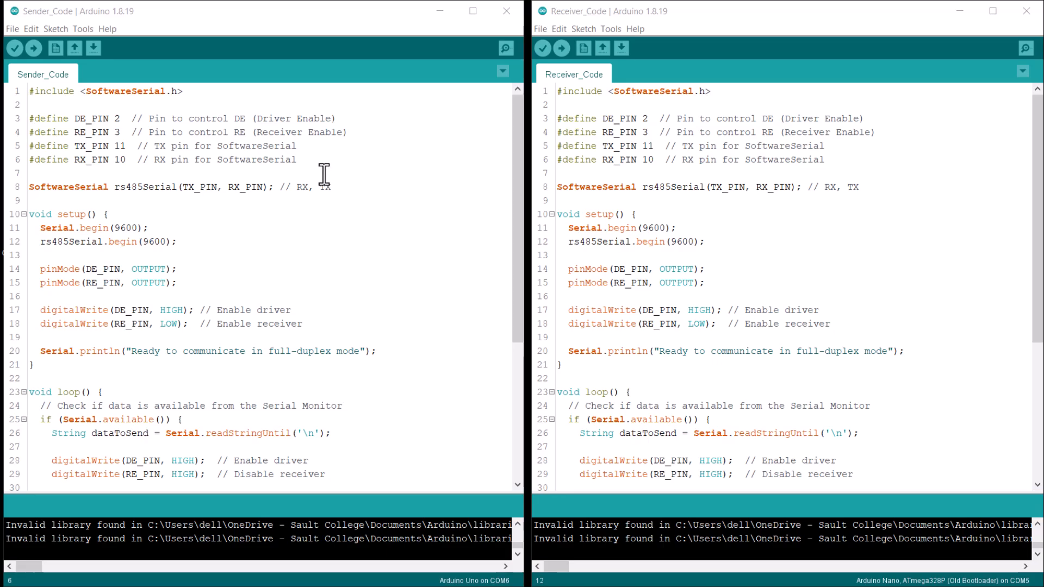
pyautogui.moveTo(300, 172)
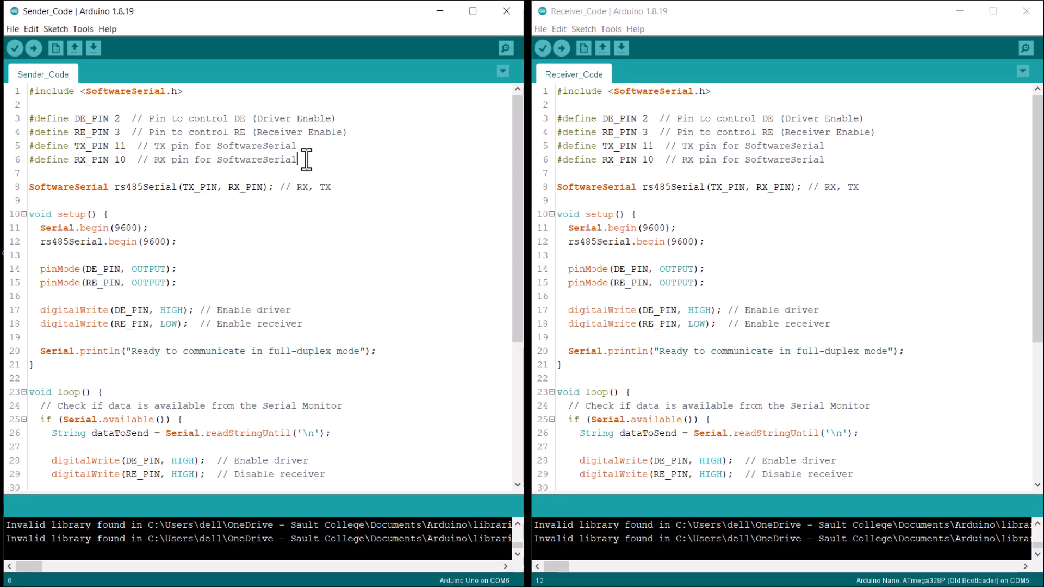
pyautogui.moveTo(298, 160); pyautogui.dragTo(29, 132)
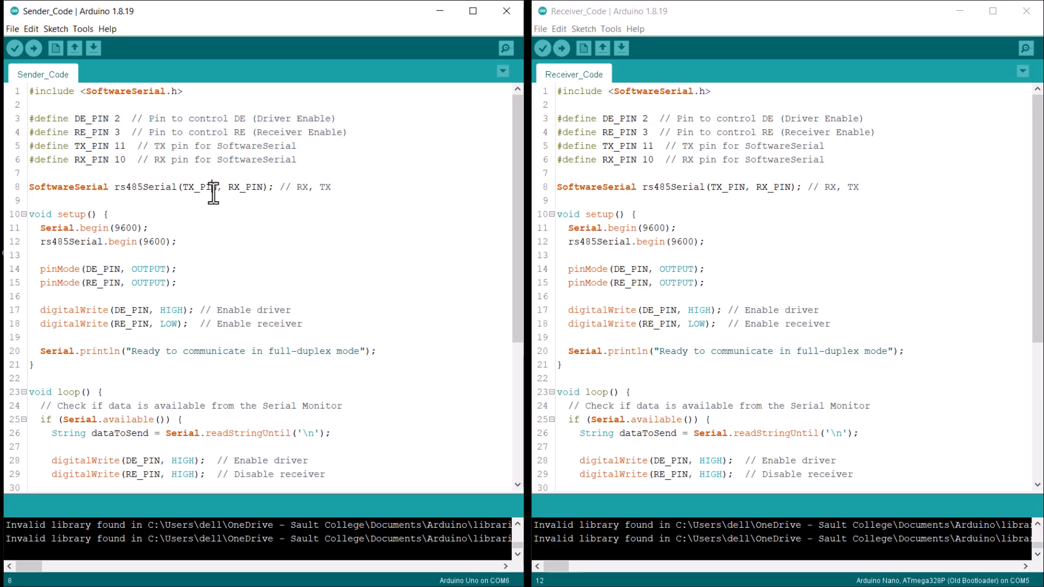
pyautogui.scroll(-3)
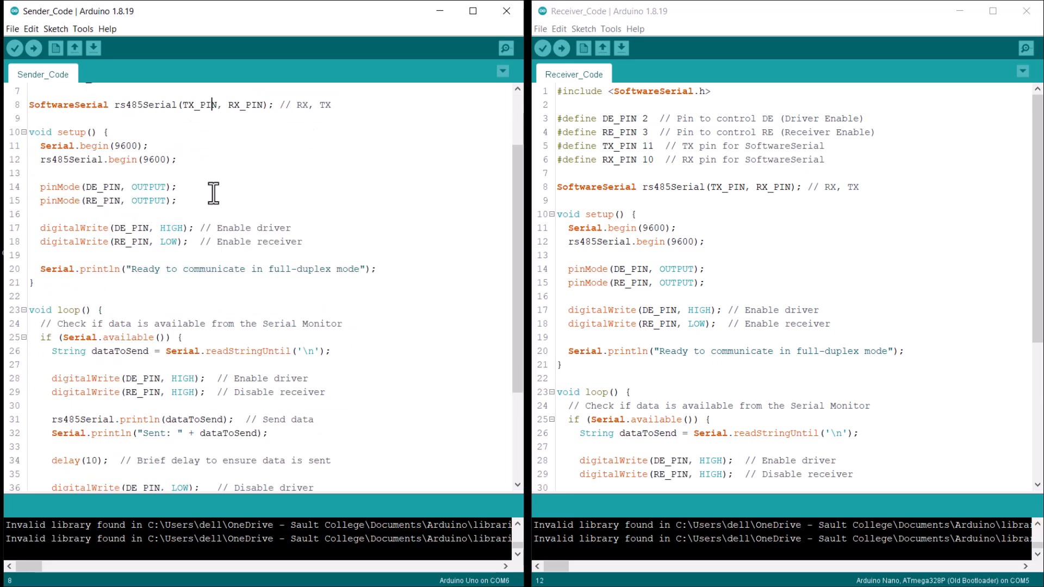
pyautogui.scroll(-3)
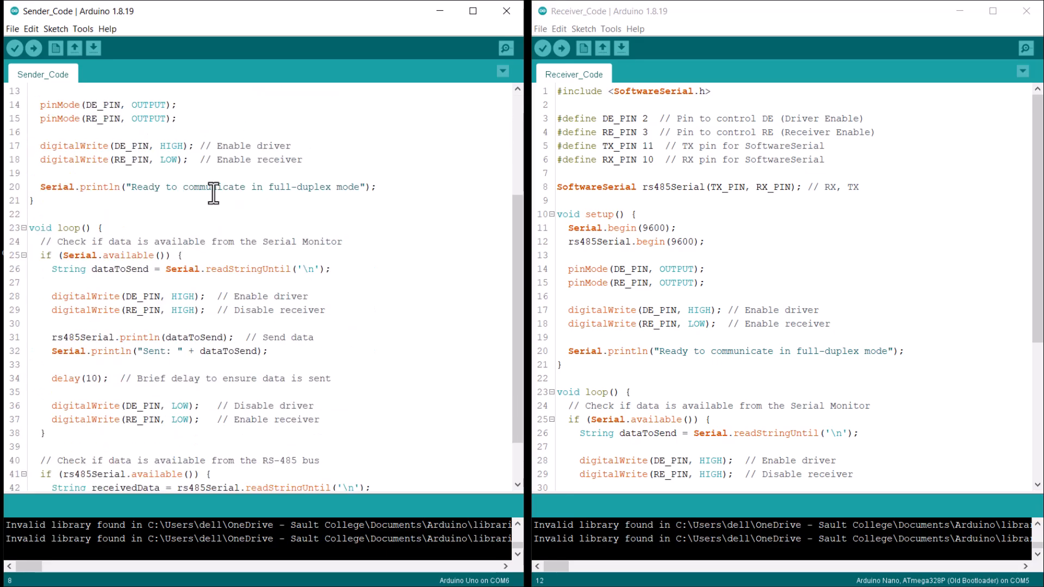
pyautogui.scroll(-3)
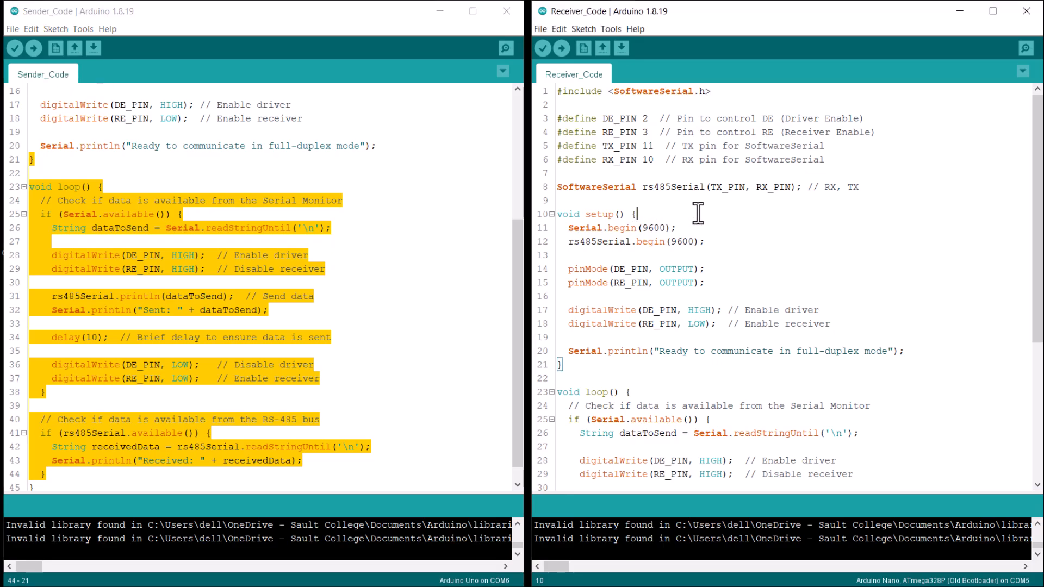
pyautogui.scroll(-3)
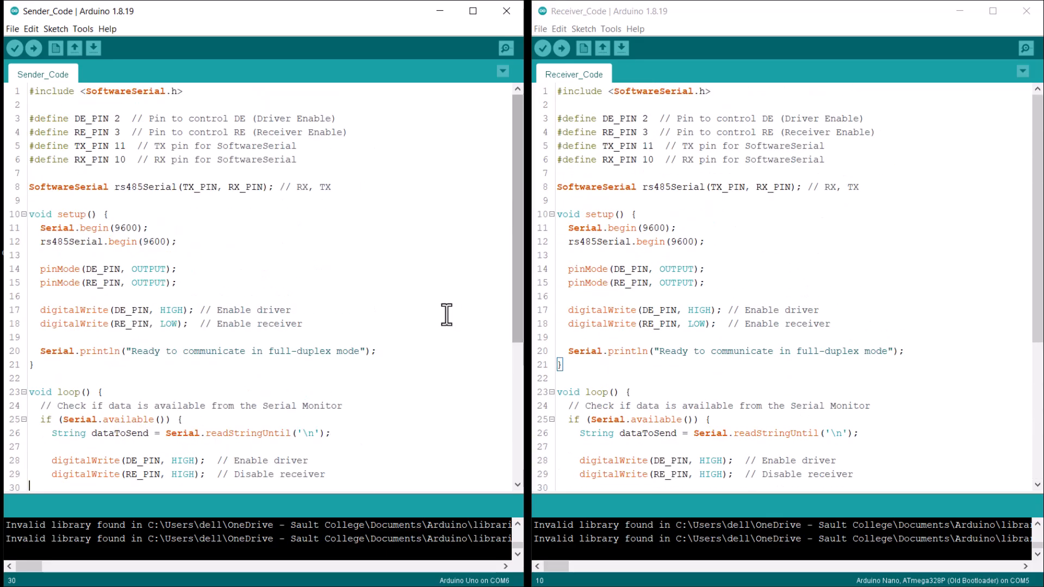
pyautogui.click(505, 48)
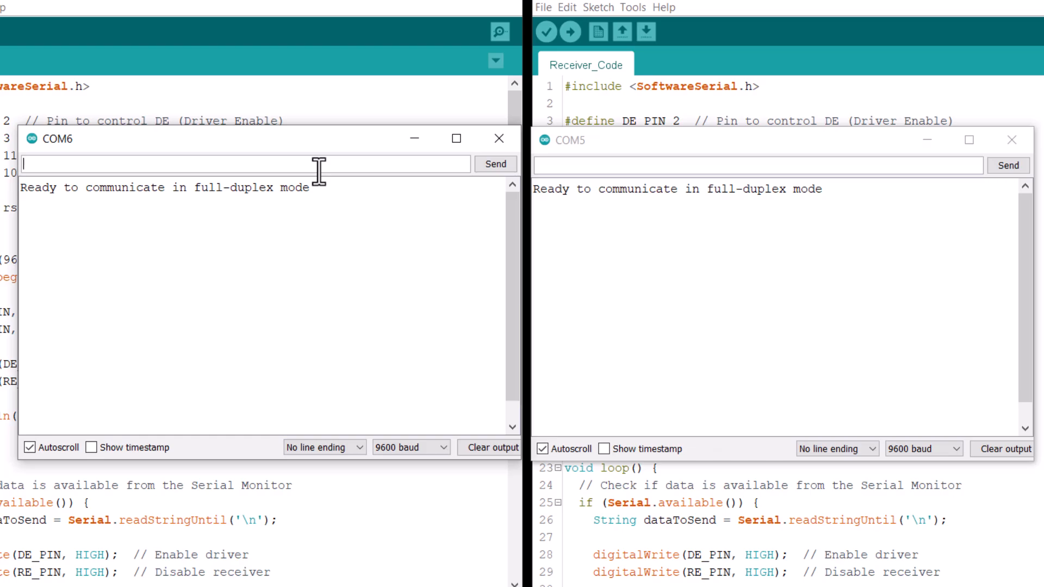
# Exchange HEY, HI, OH and I AM GOOD messages between the two monitors
pyautogui.write('HEY')
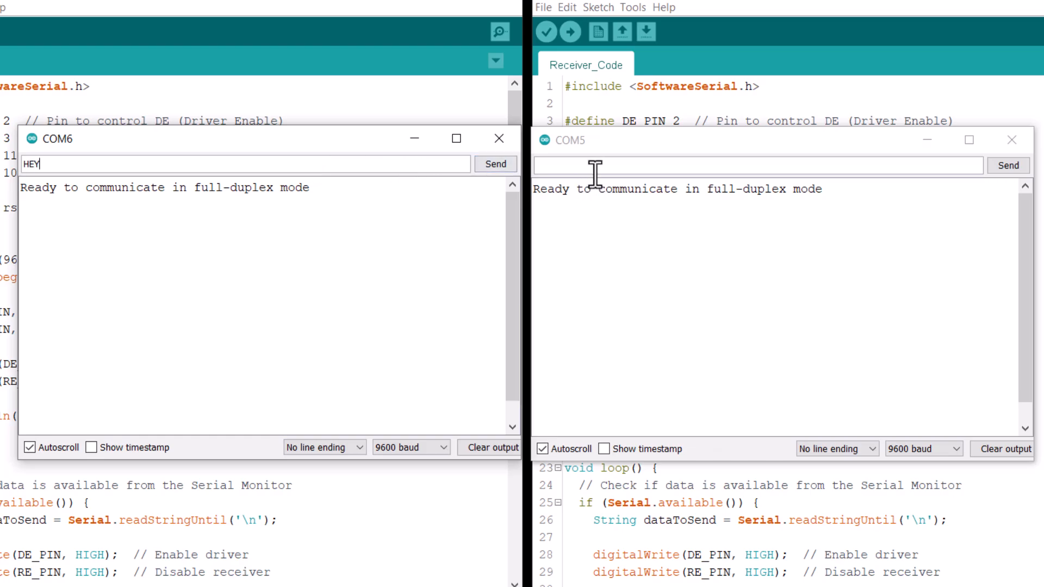
pyautogui.write('HI')
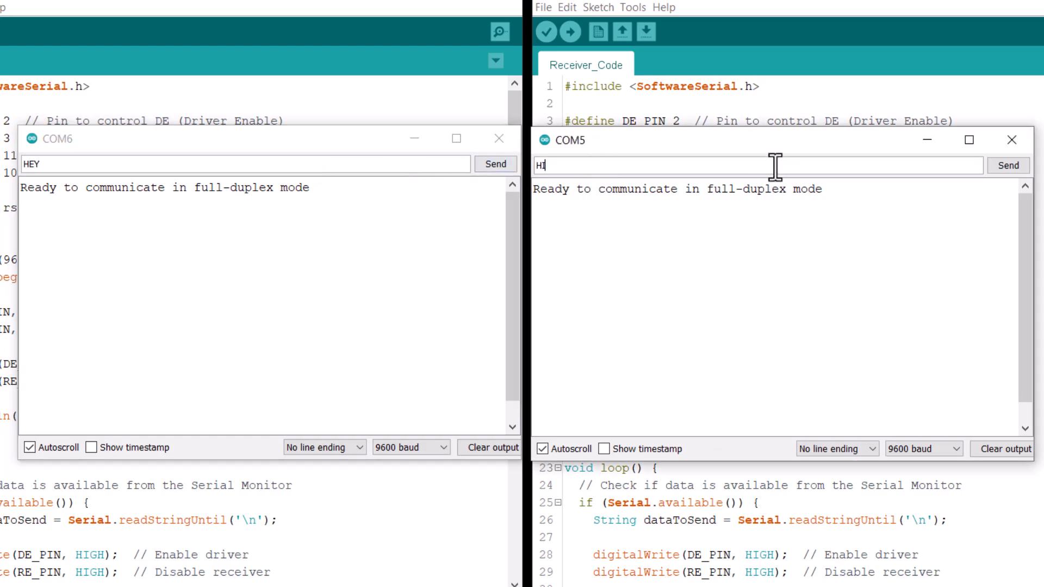
pyautogui.click(1008, 165)
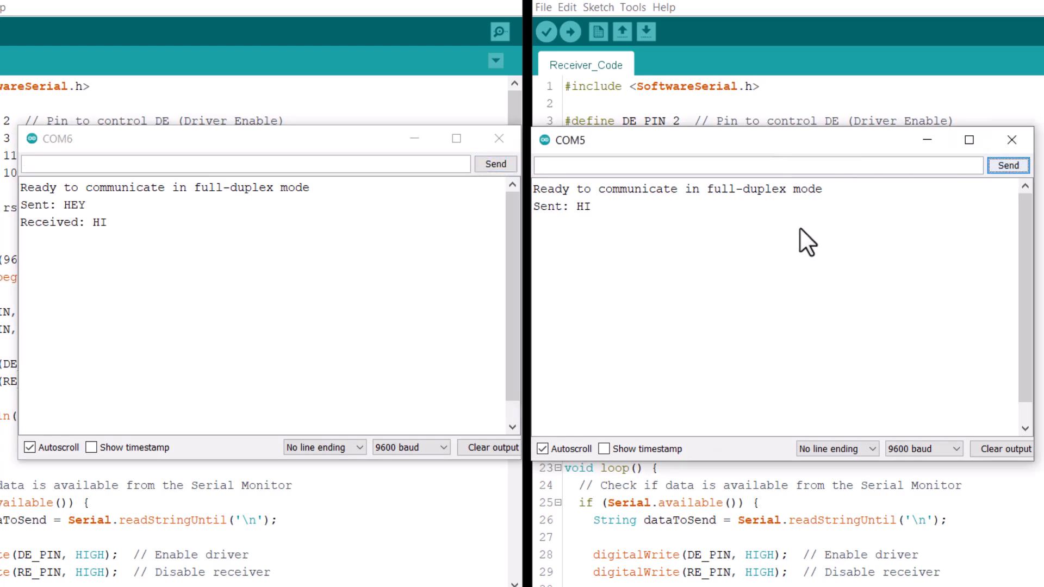
pyautogui.write('OH')
pyautogui.click(246, 163)
pyautogui.write('ARE')
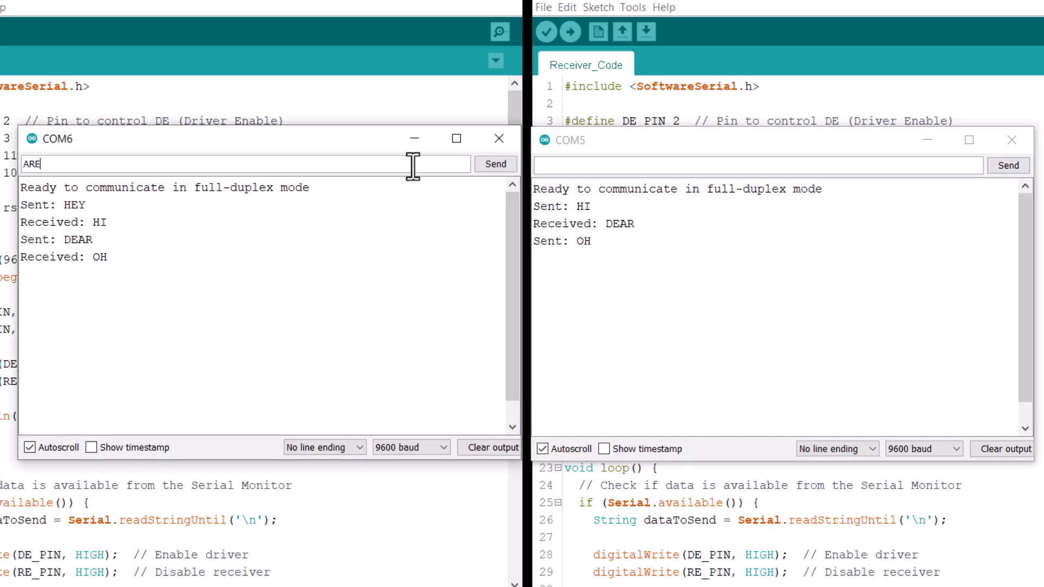
pyautogui.write('I AM GOO')
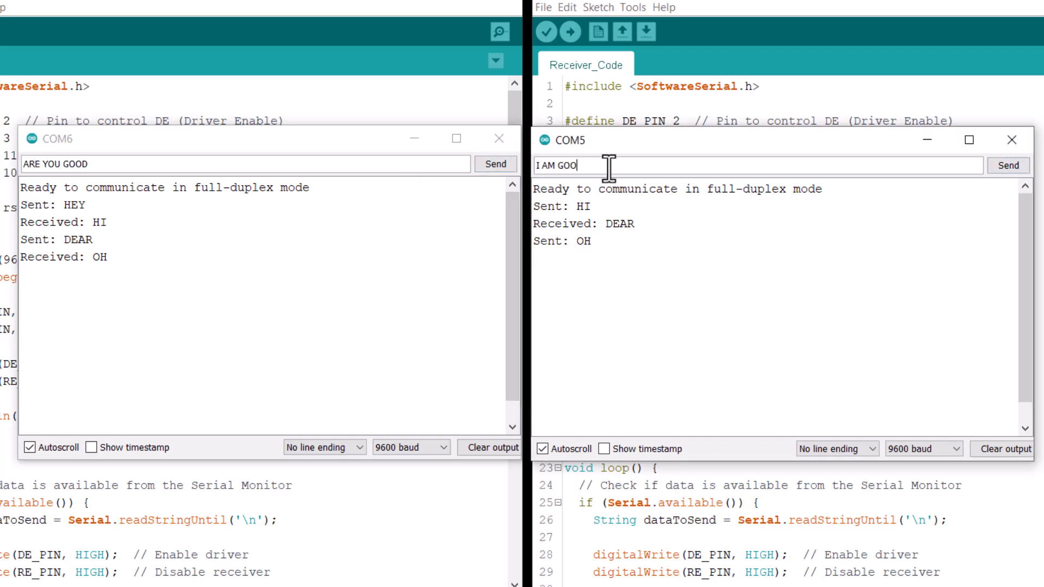
pyautogui.click(1008, 165)
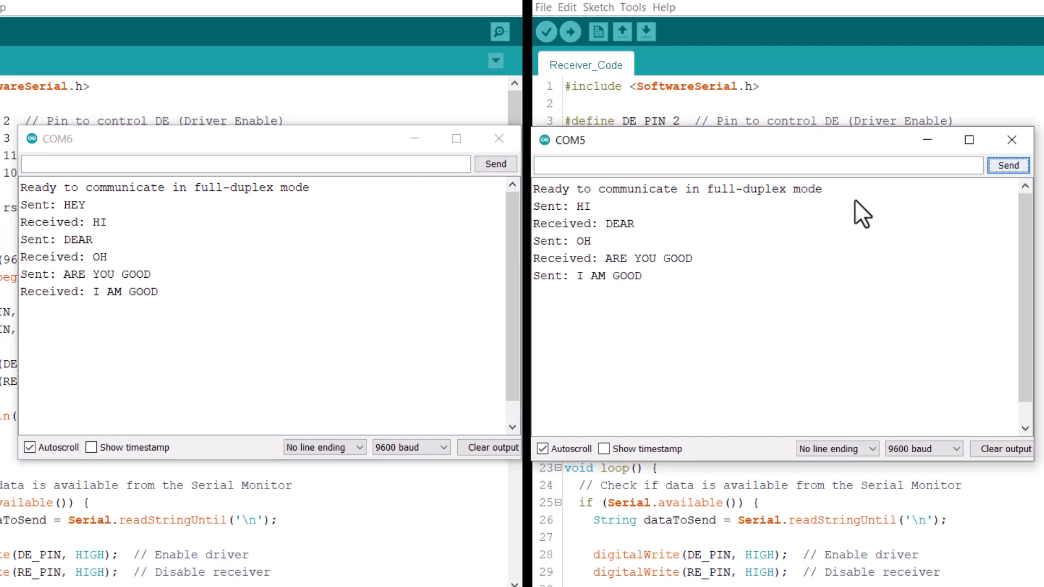
# Send I LOV YOU from the sender board and type further messages
pyautogui.write('I LOV YOU')
pyautogui.click(758, 165)
pyautogui.write('I HATE YOU')
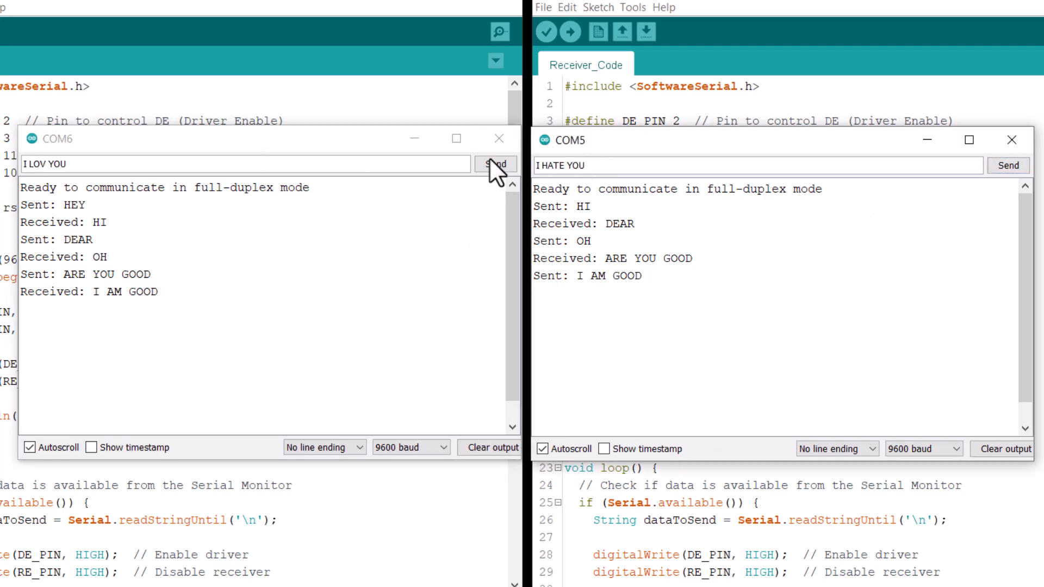
pyautogui.click(495, 165)
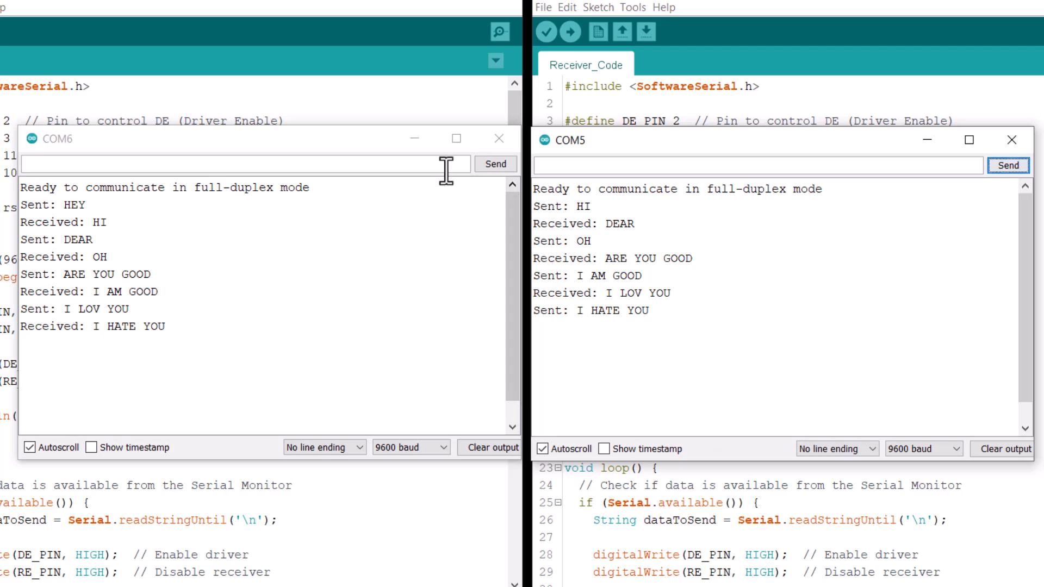
pyautogui.click(240, 164)
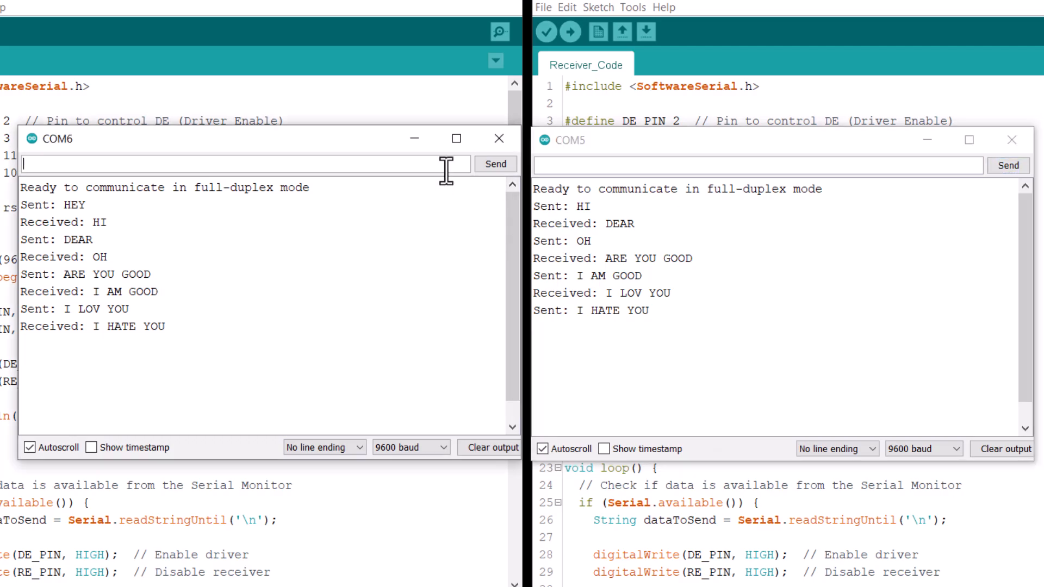
pyautogui.write('YOU ARE GREAT')
pyautogui.click(758, 165)
pyautogui.write('YOU LOOK')
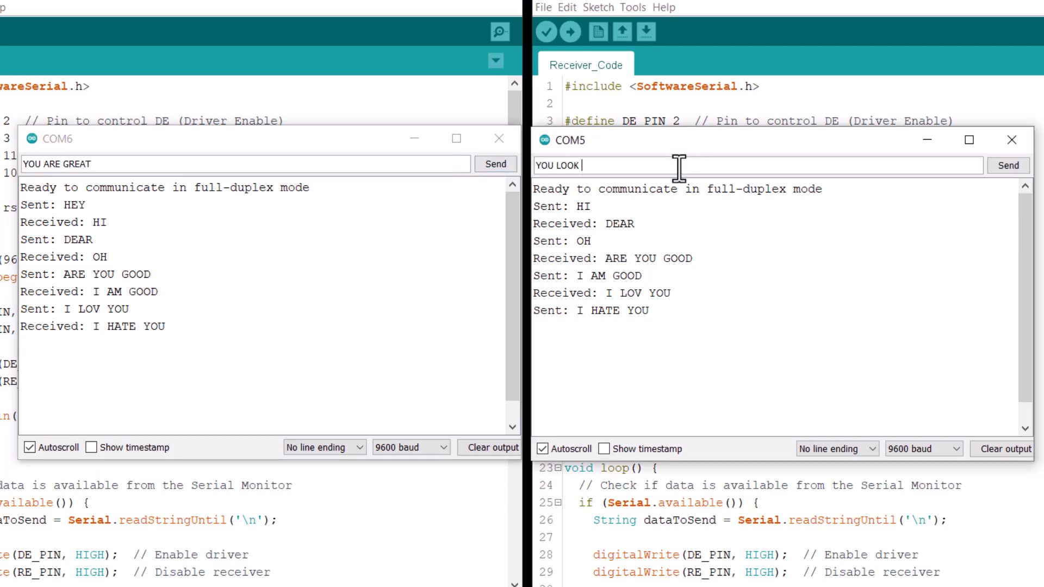
pyautogui.write('STUPIED')
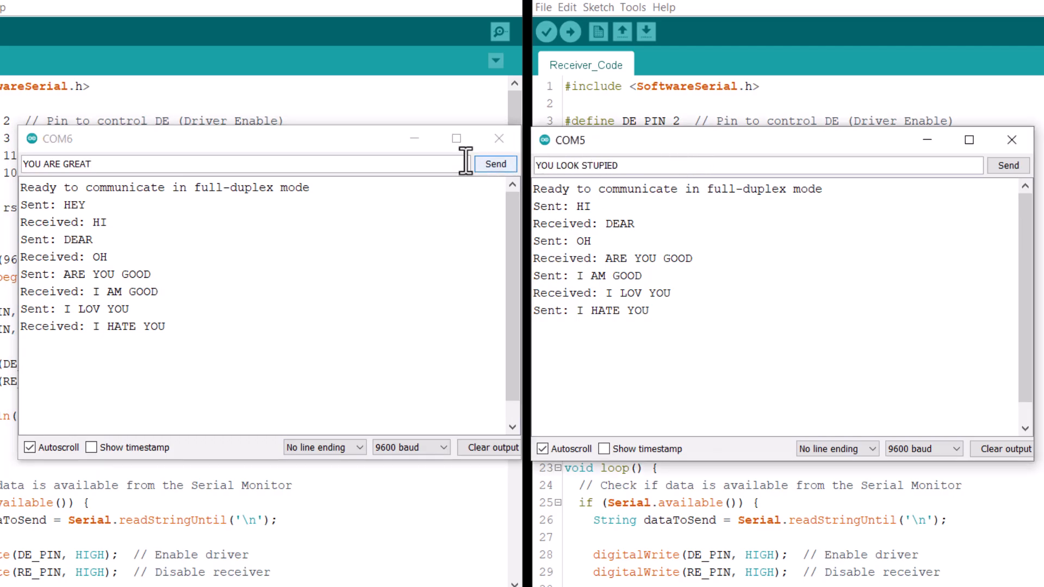